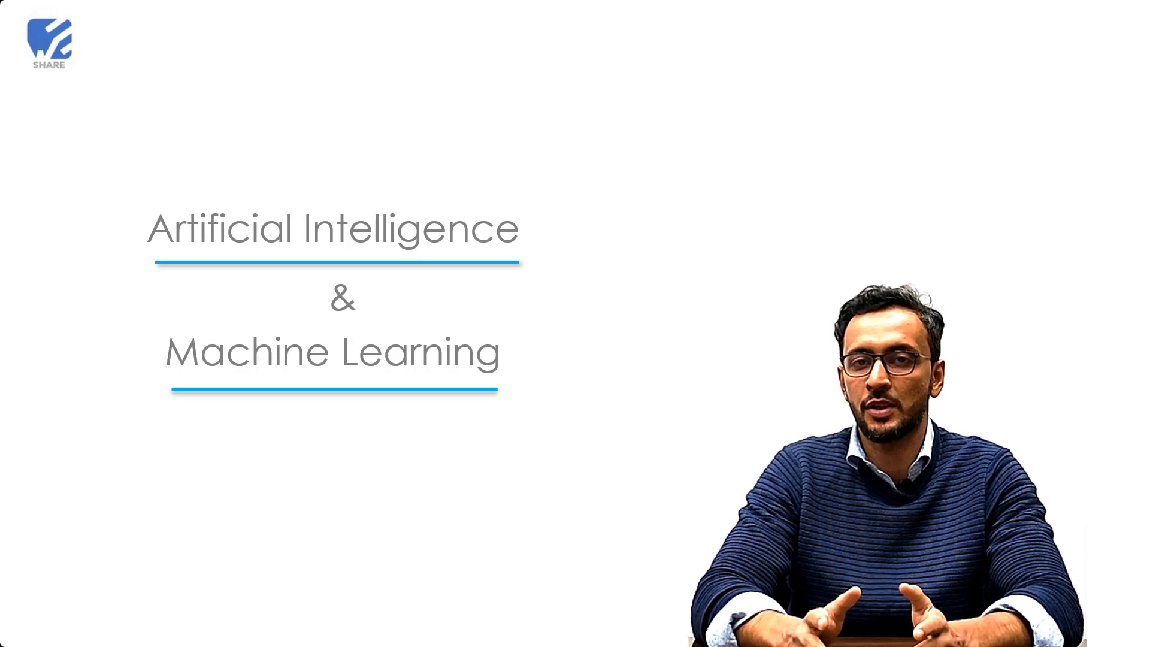
key("right")
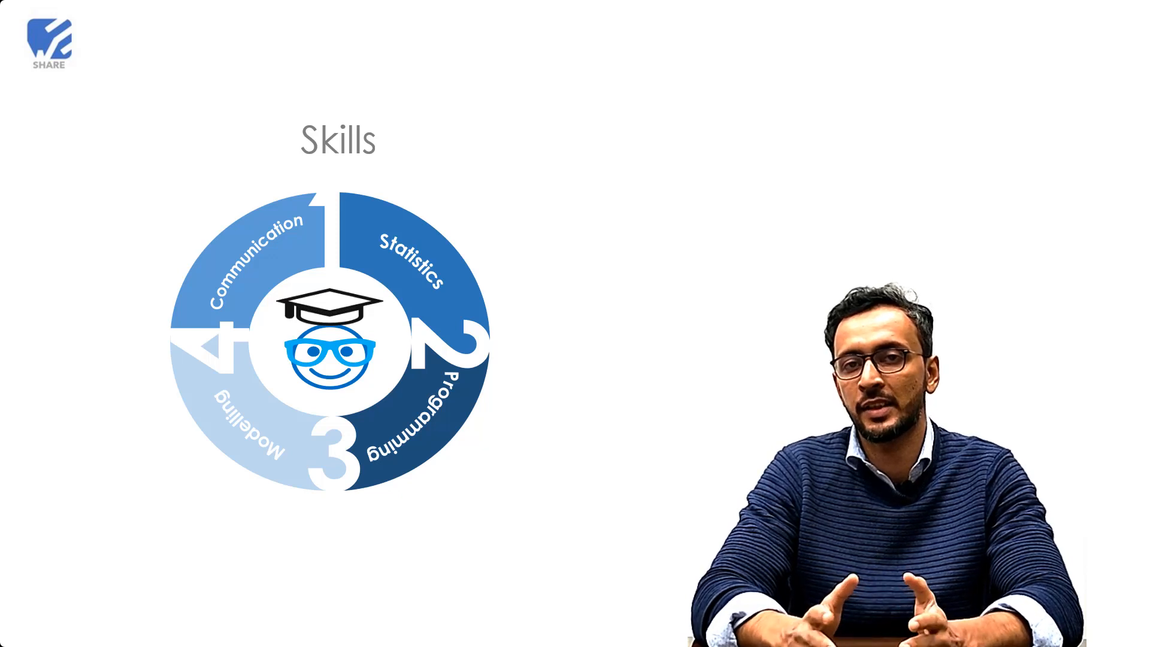